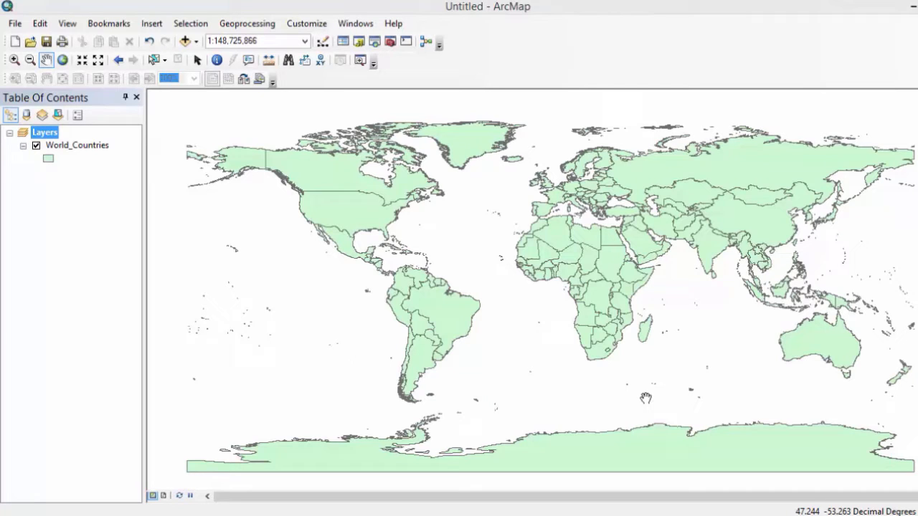
mouse_move(669, 367)
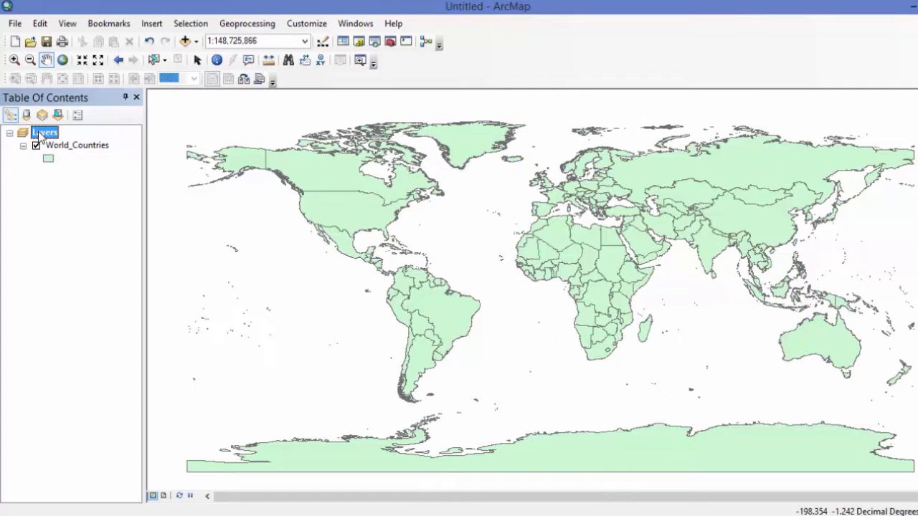
Step: Open the Layers data frame's Coordinate System settings, showing GCS_WGS_1984 and the system folders
right_click(44, 131)
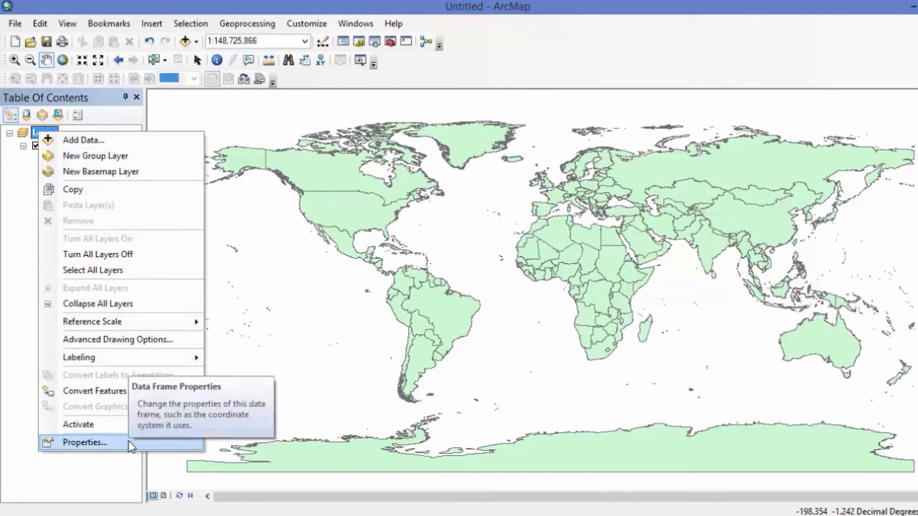
left_click(84, 442)
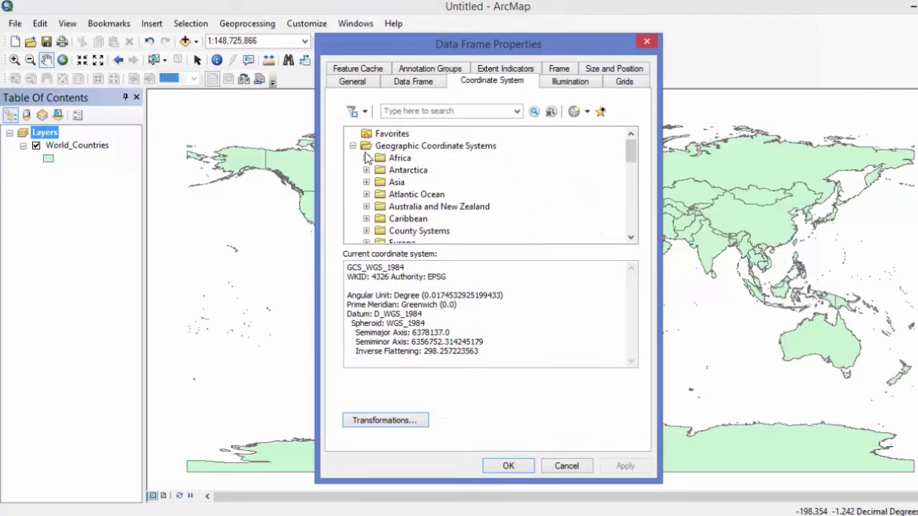
left_click(353, 146)
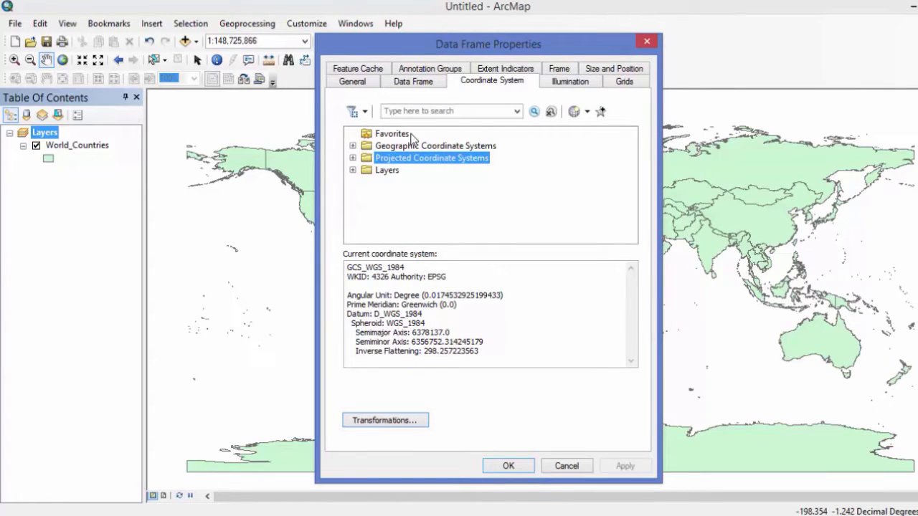
mouse_move(473, 170)
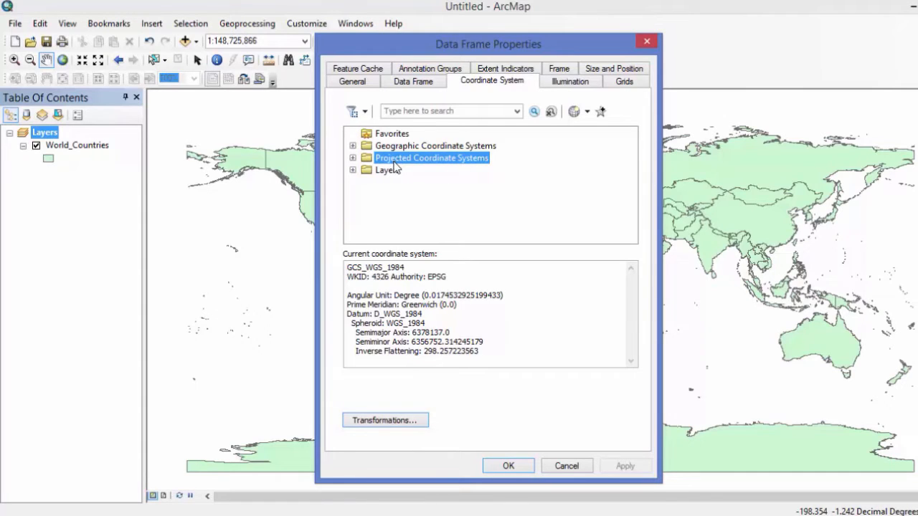
mouse_move(437, 167)
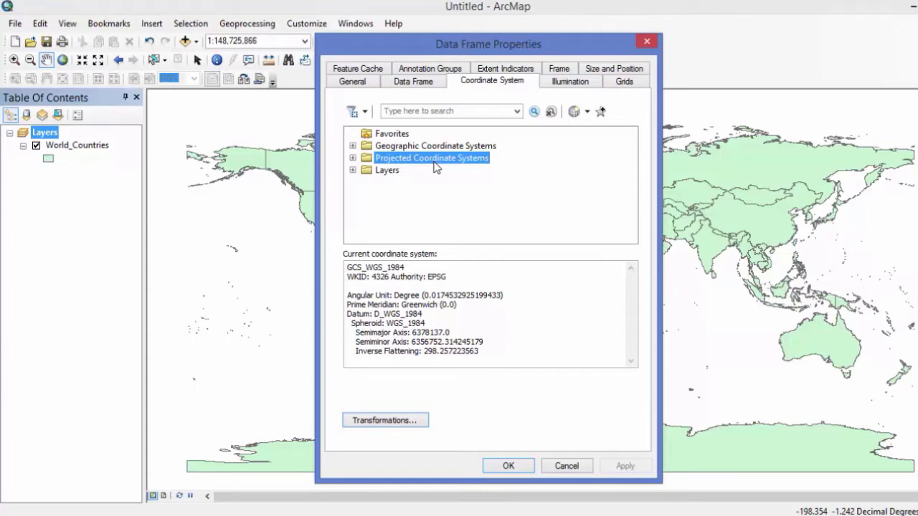
mouse_move(324, 180)
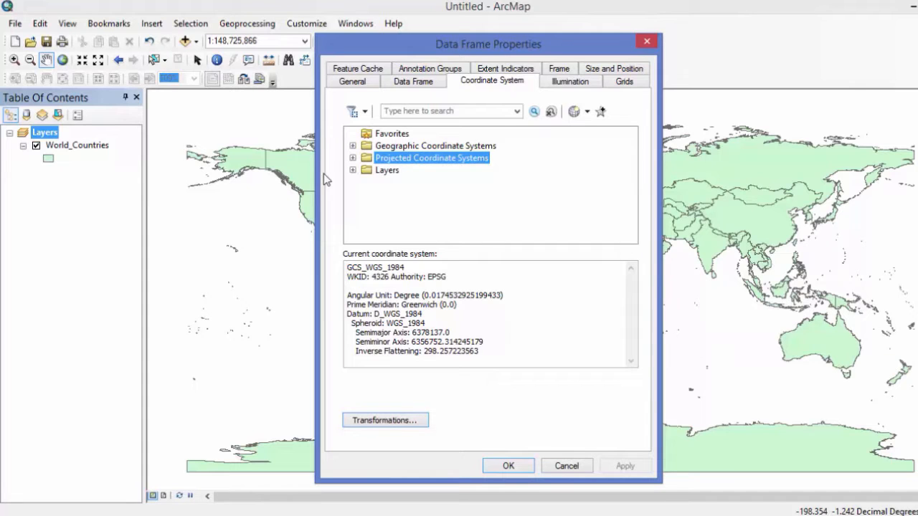
left_click(434, 145)
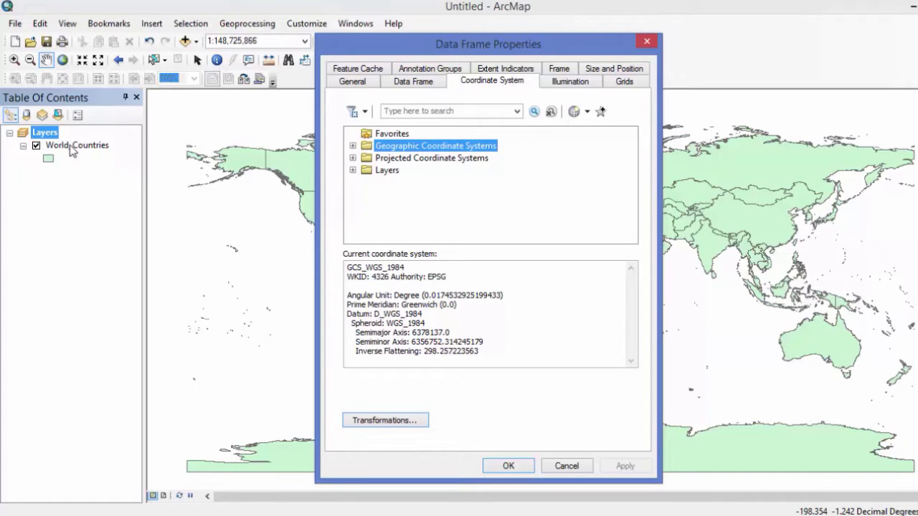
mouse_move(85, 154)
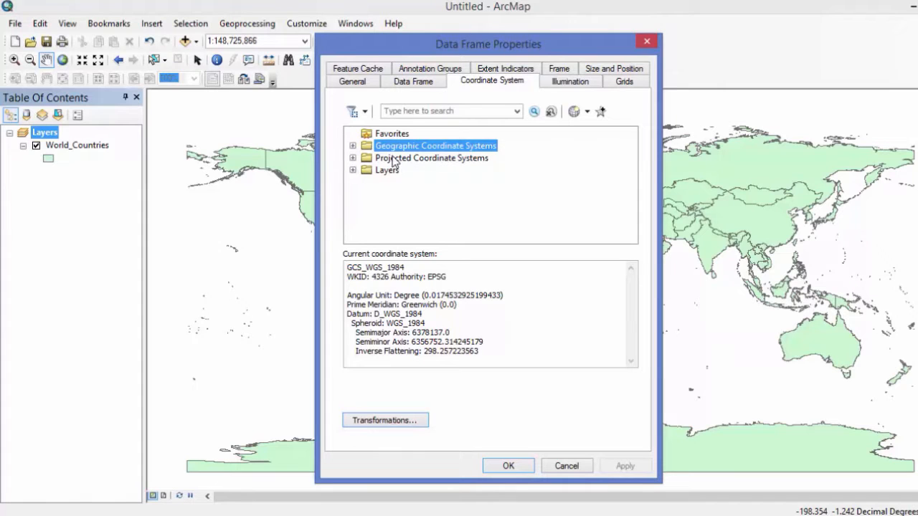
left_click(431, 157)
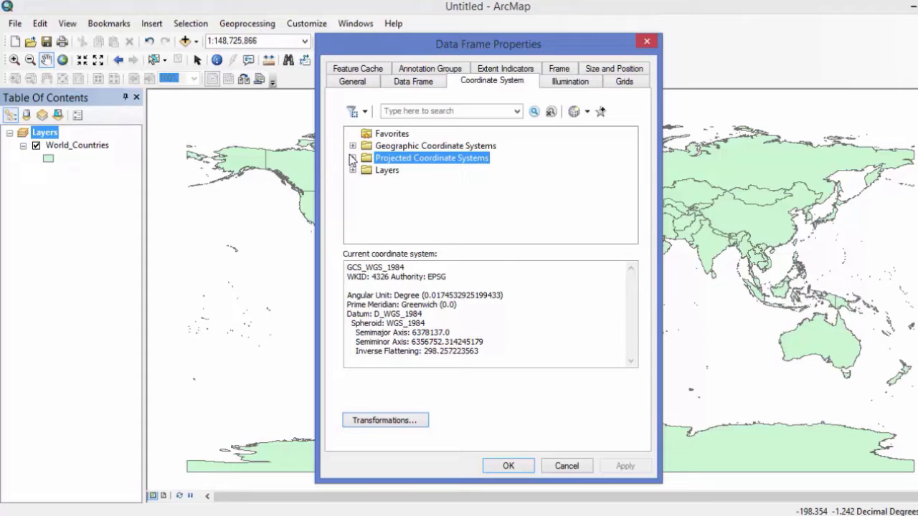
Step: Expand Projected Coordinate Systems and browse the World projections past Mercator and Robinson
left_click(352, 158)
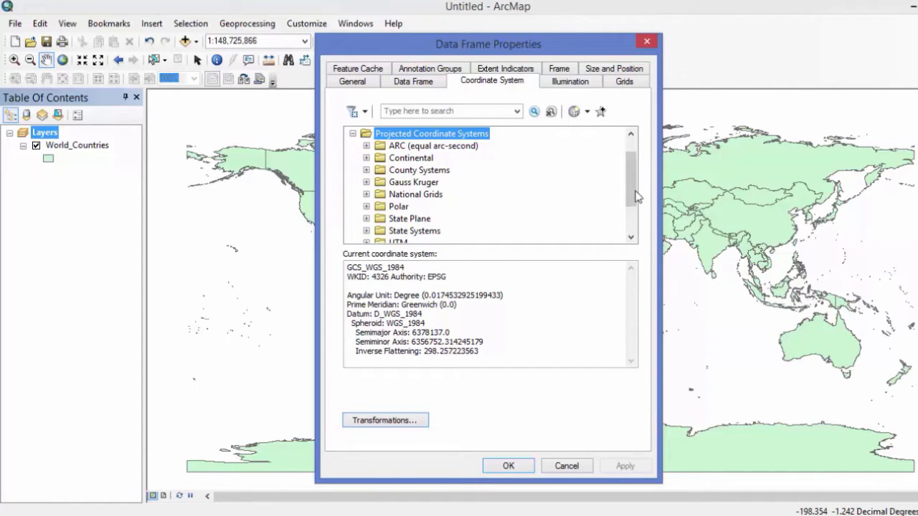
scroll("down", 3)
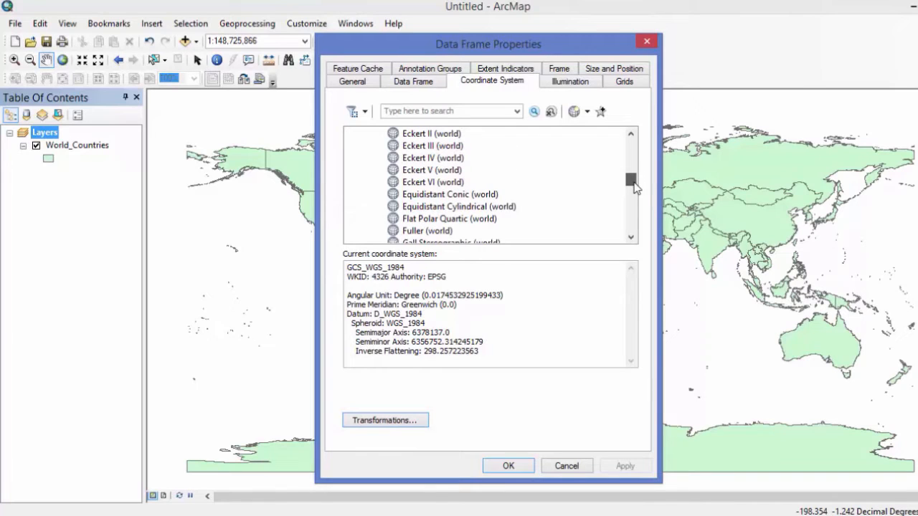
mouse_move(525, 203)
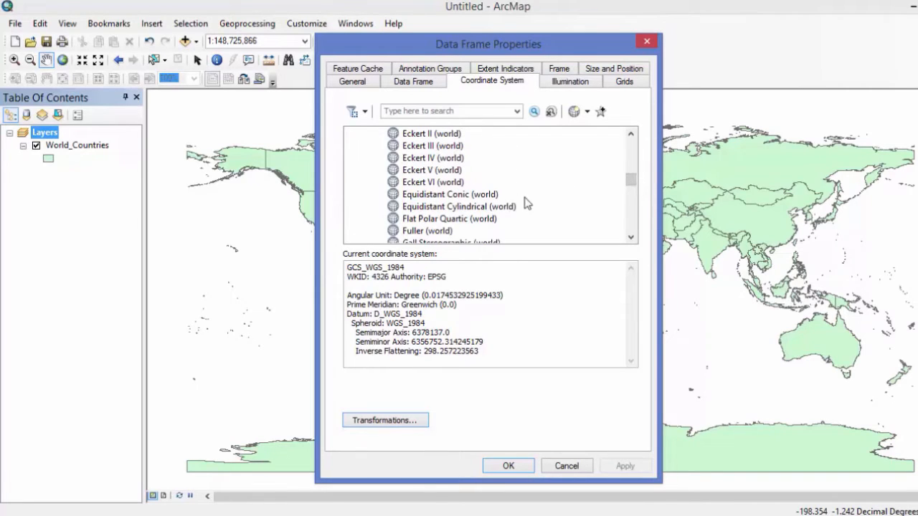
mouse_move(625, 248)
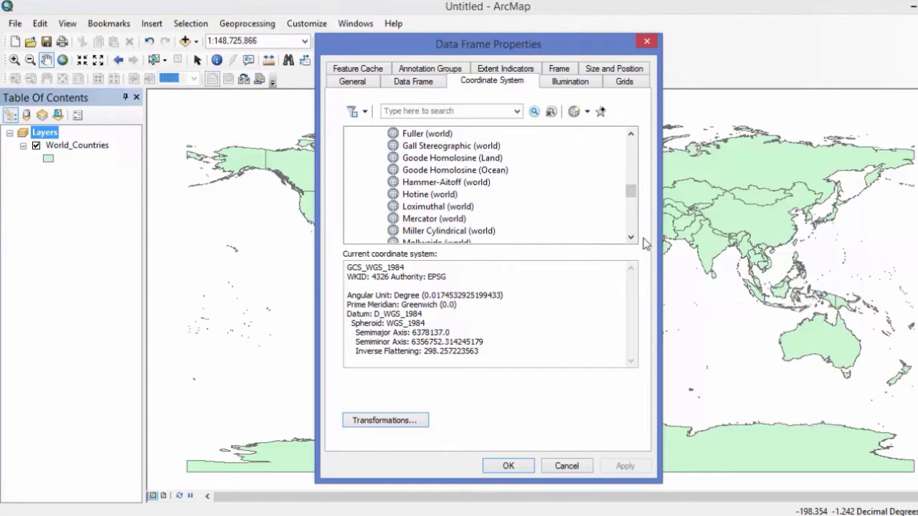
scroll("down", 3)
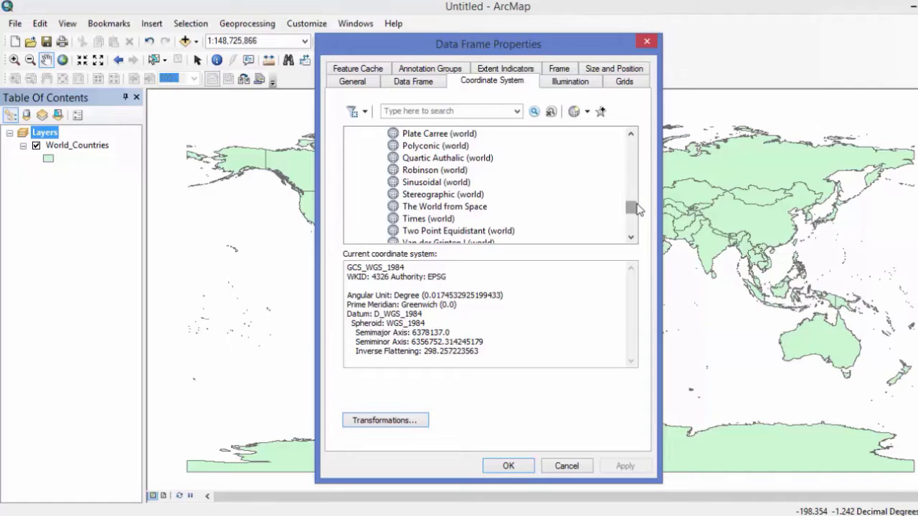
scroll("down", 3)
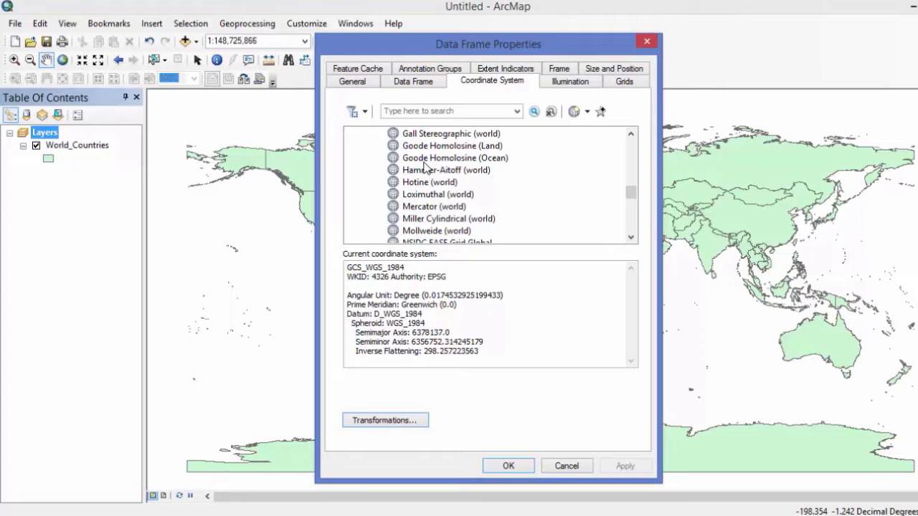
scroll("up", 3)
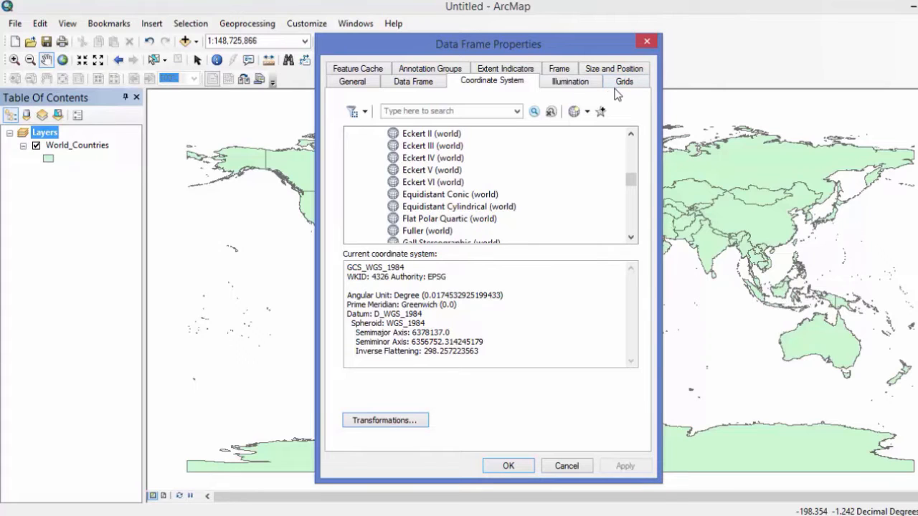
mouse_move(493, 179)
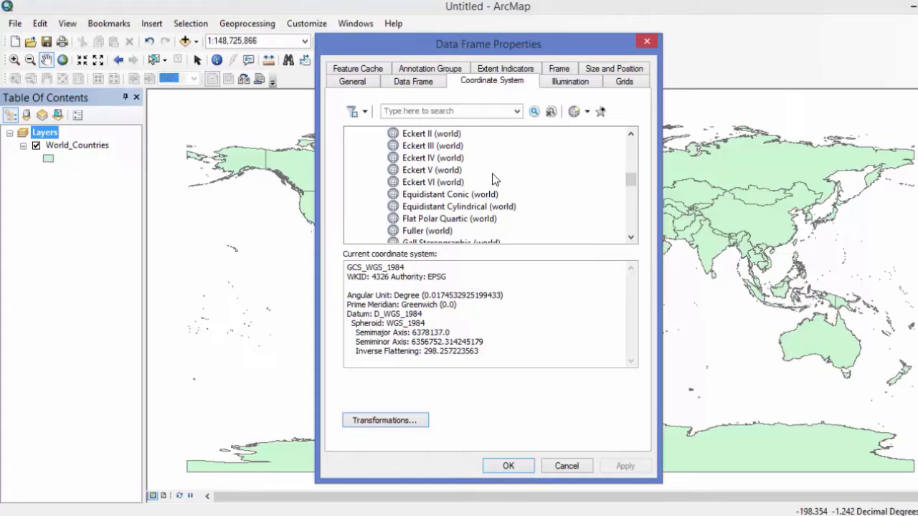
mouse_move(514, 196)
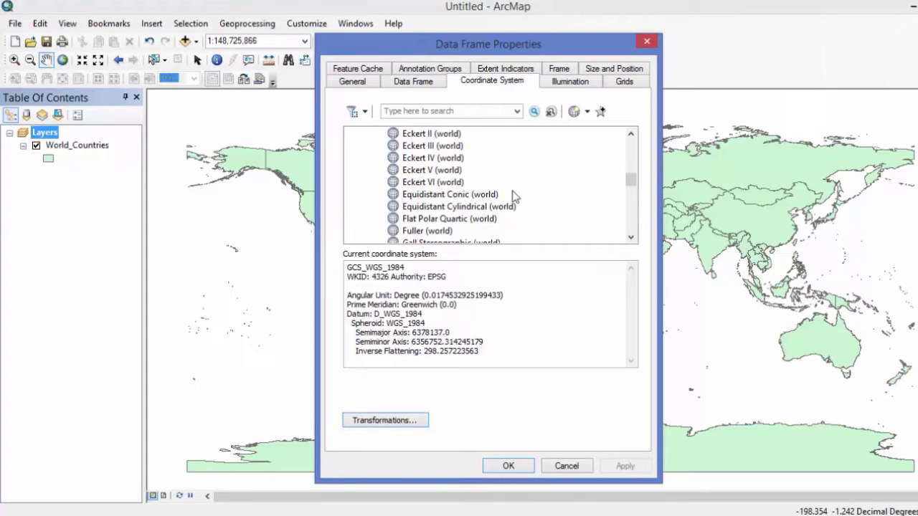
mouse_move(345, 269)
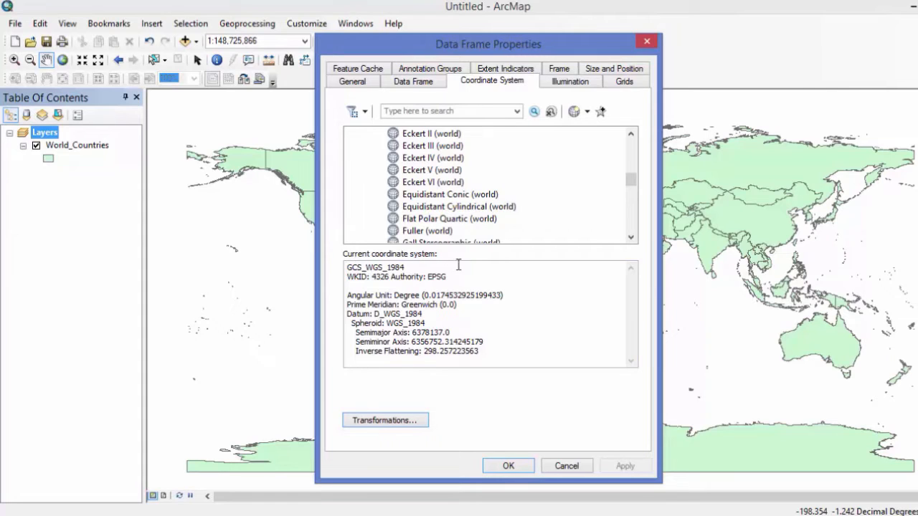
mouse_move(741, 220)
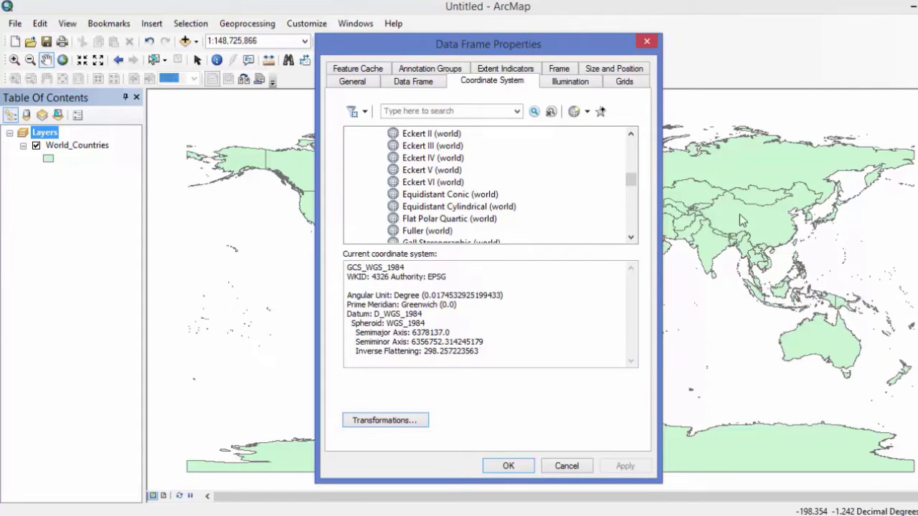
Step: Dismiss Data Frame Properties without applying a new coordinate system
left_click_drag(488, 44, 483, 59)
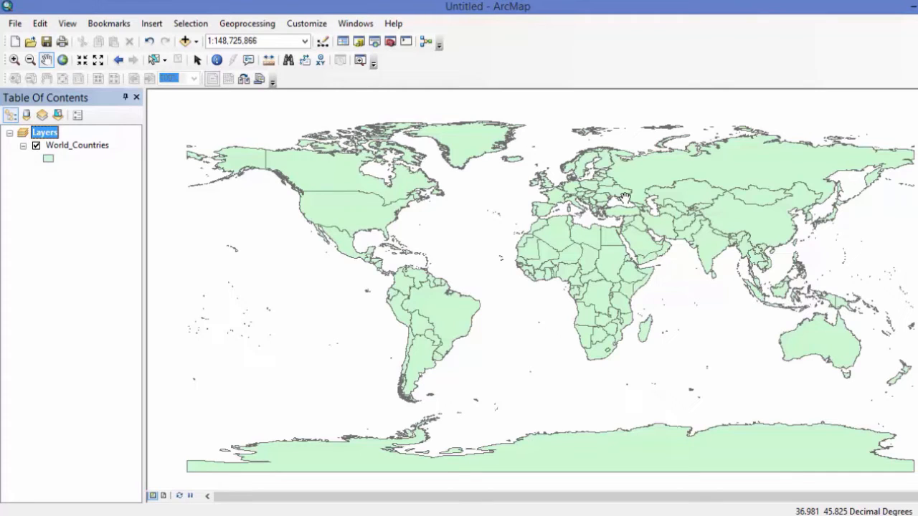
mouse_move(43, 141)
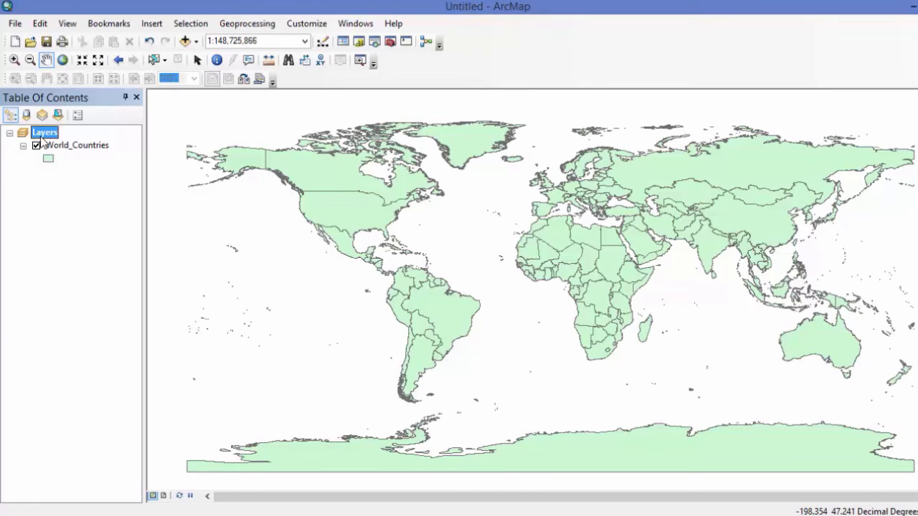
Step: Select World_Countries, then reopen the Layers data frame's properties
left_click(76, 144)
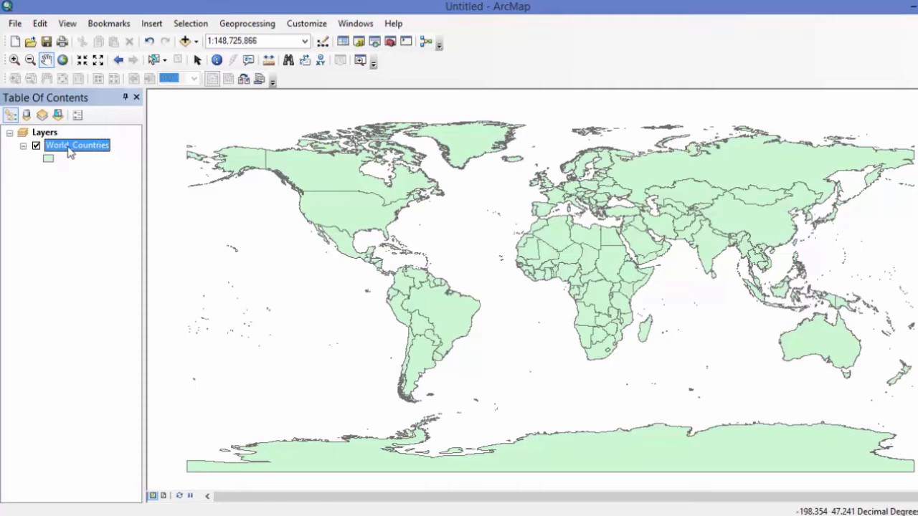
mouse_move(59, 140)
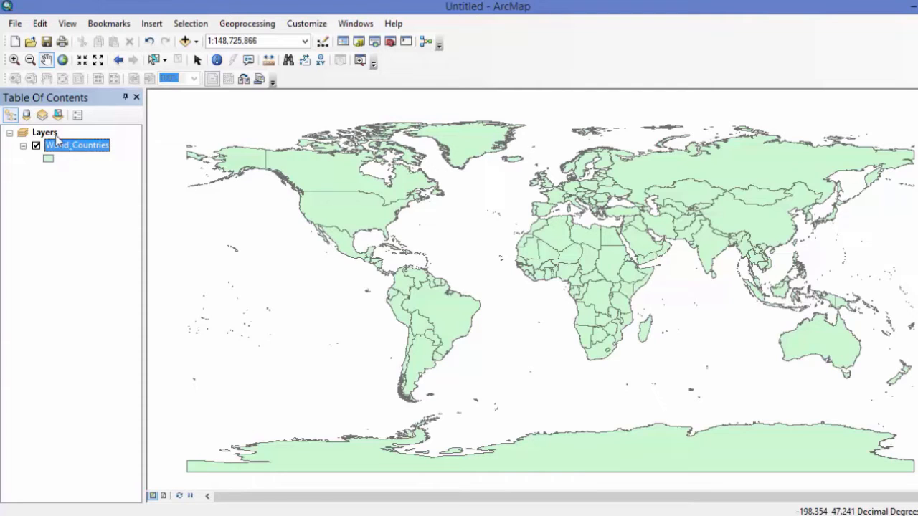
right_click(45, 132)
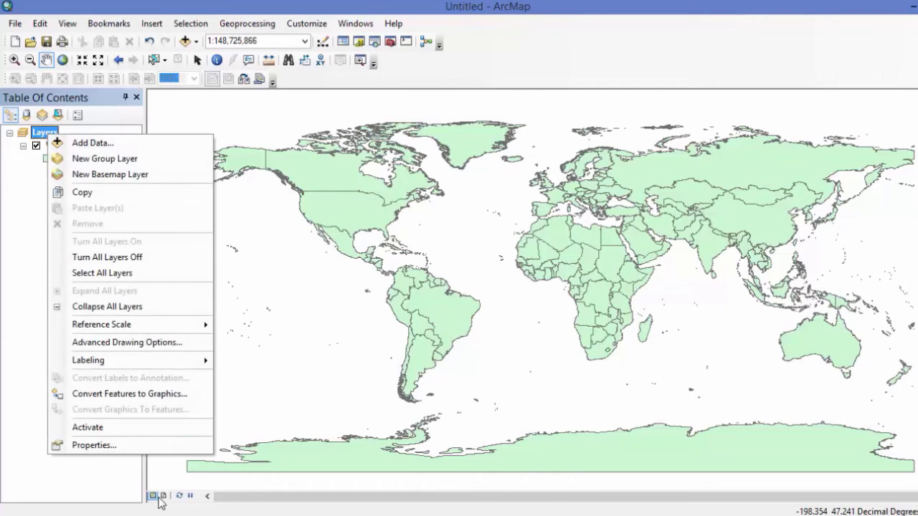
left_click(94, 445)
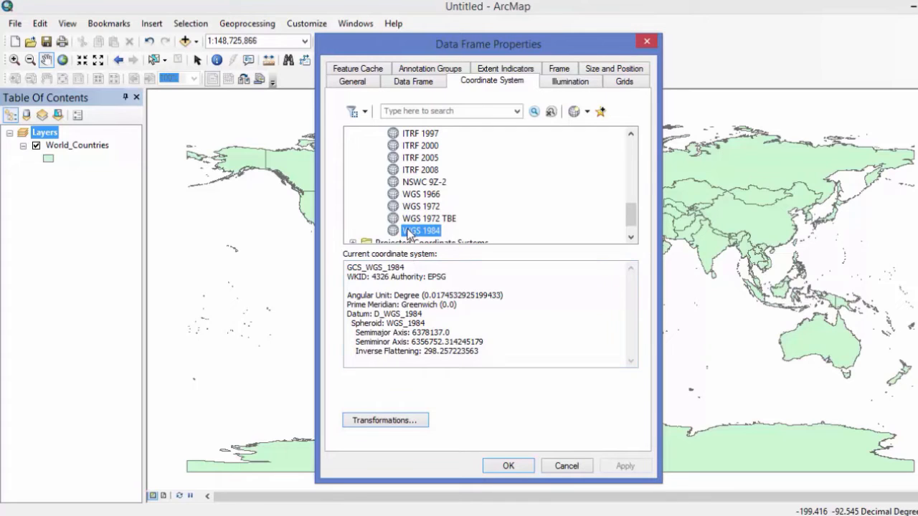
mouse_move(423, 265)
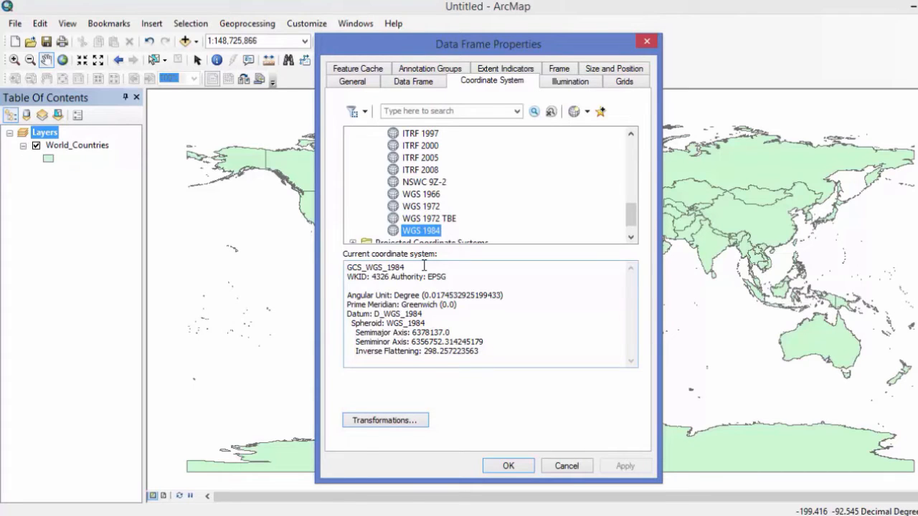
Step: Confirm with OK, keeping GCS_WGS_1984 as the data frame's coordinate system
left_click(508, 466)
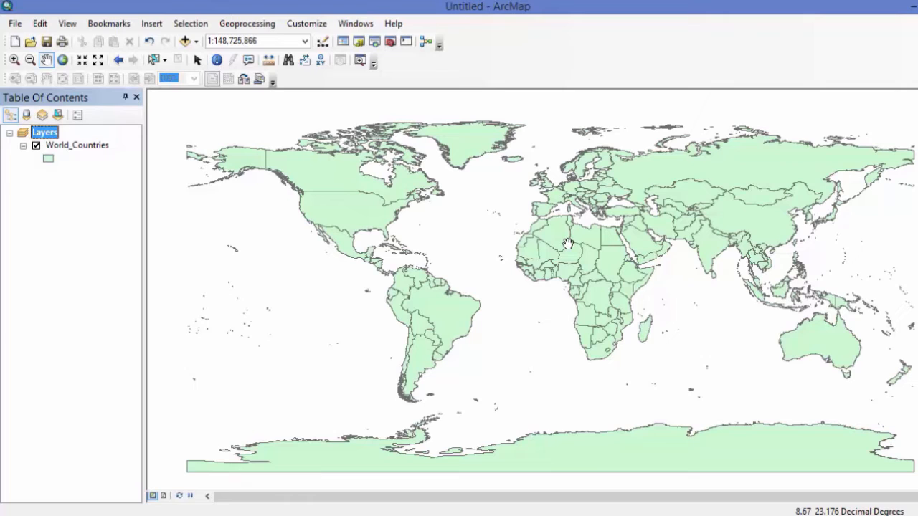
mouse_move(405, 208)
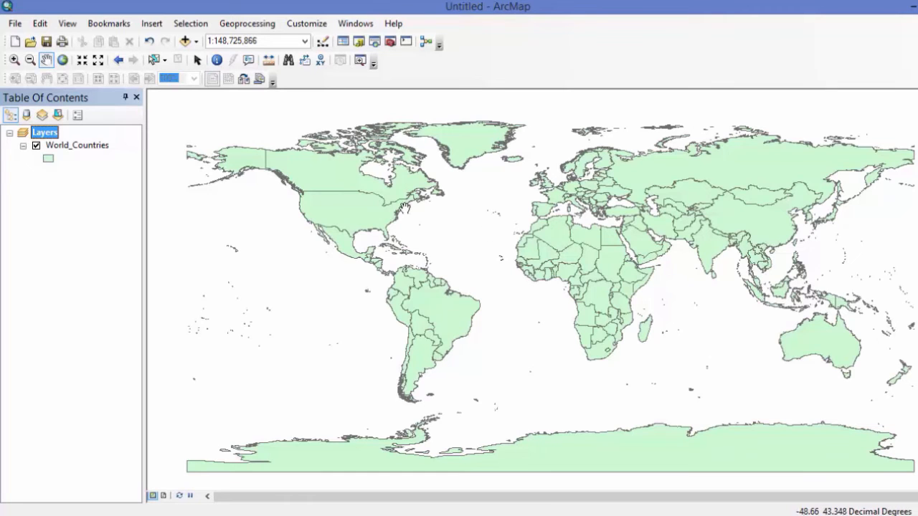
mouse_move(616, 299)
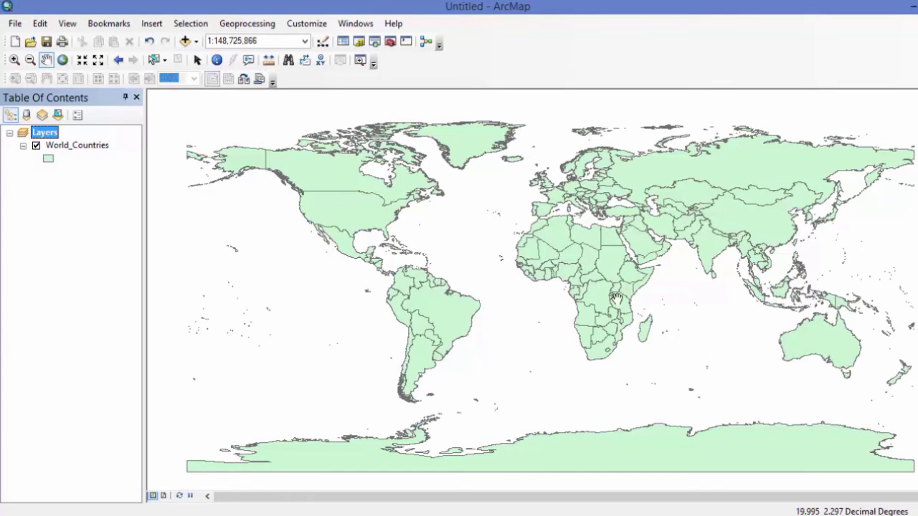
mouse_move(658, 311)
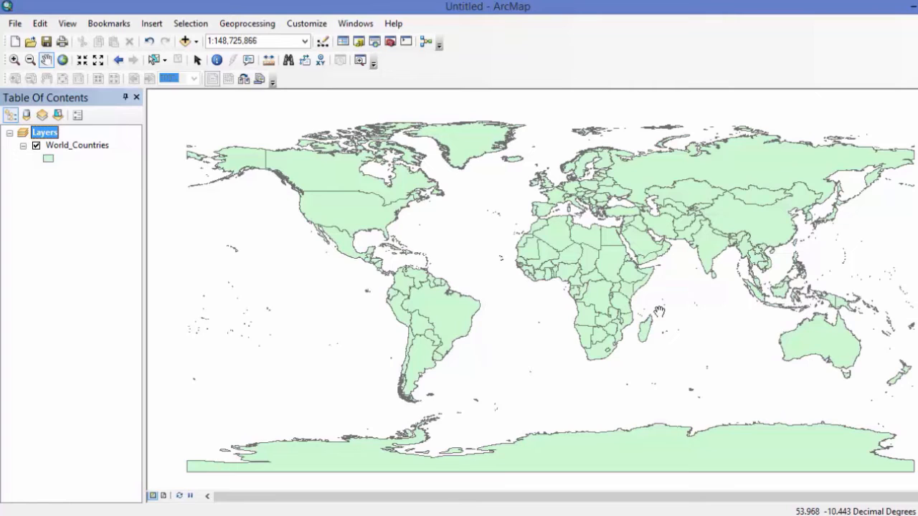
mouse_move(667, 314)
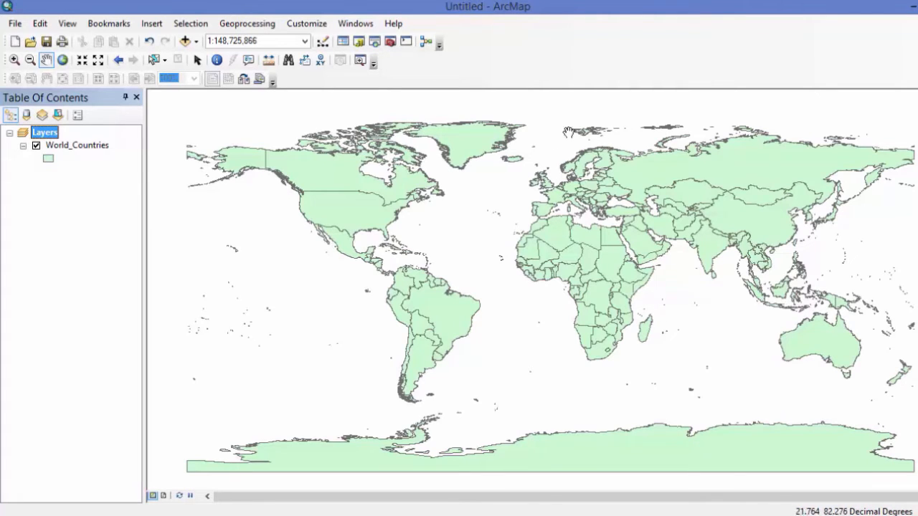
mouse_move(298, 199)
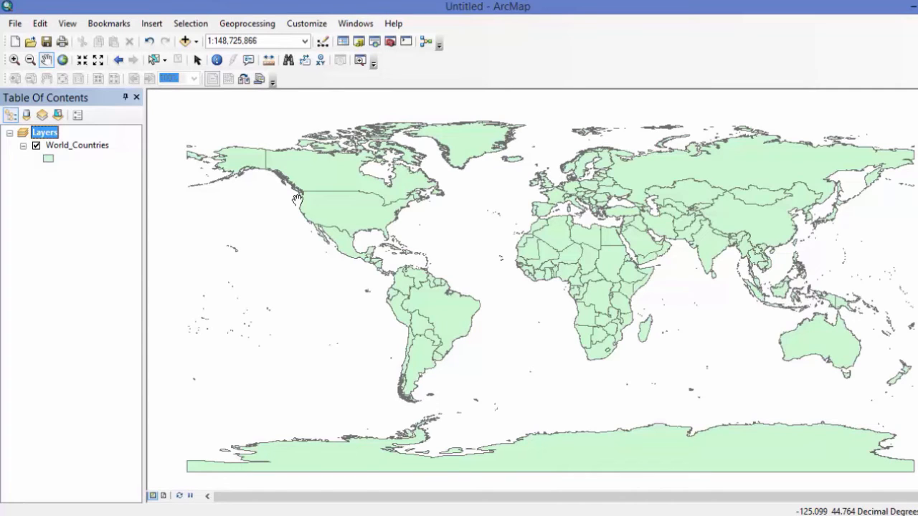
mouse_move(203, 171)
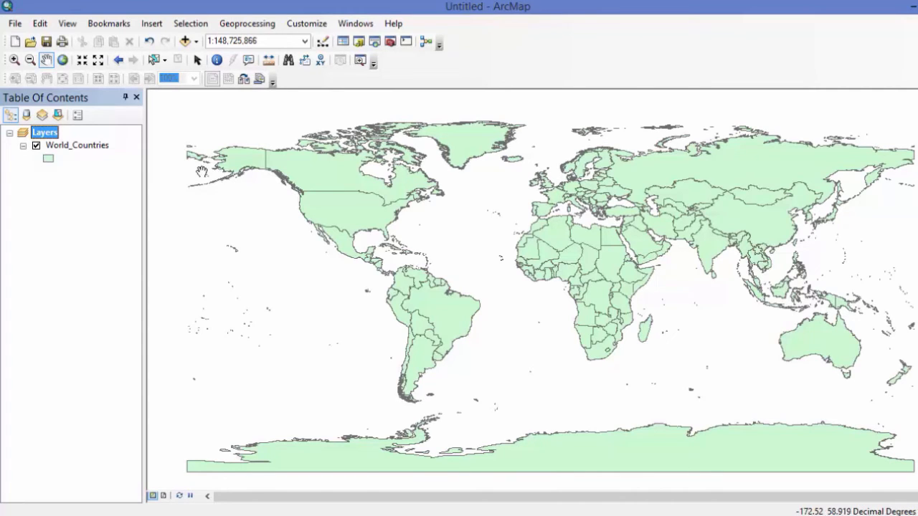
mouse_move(245, 192)
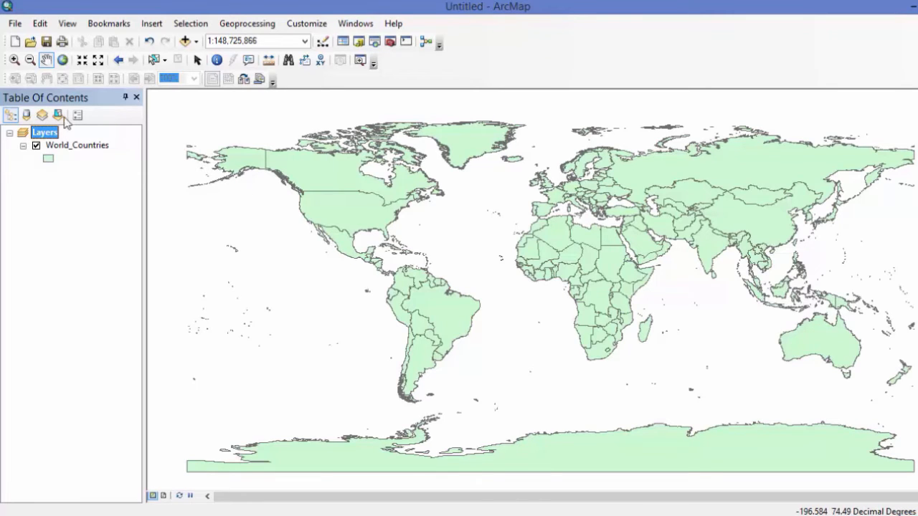
Step: Choose Robinson (world) under Projected Coordinate Systems > World for the data frame
right_click(44, 132)
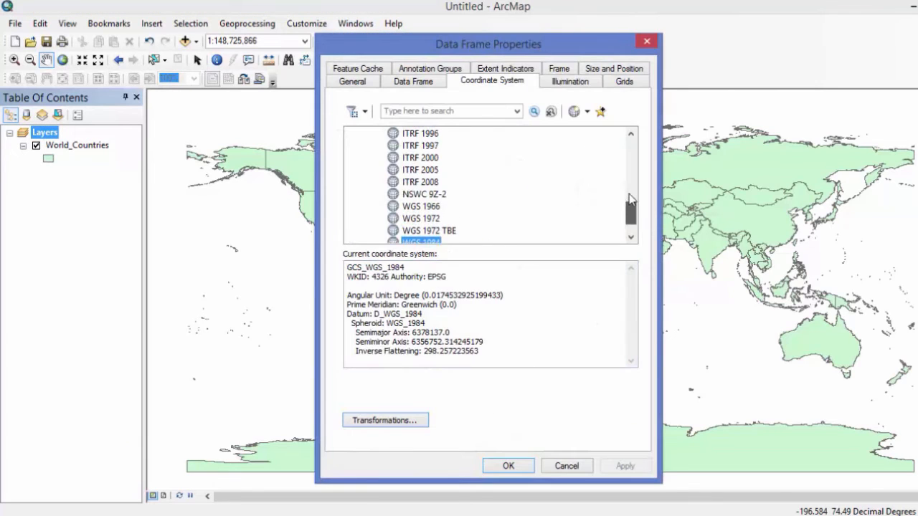
scroll("up", 3)
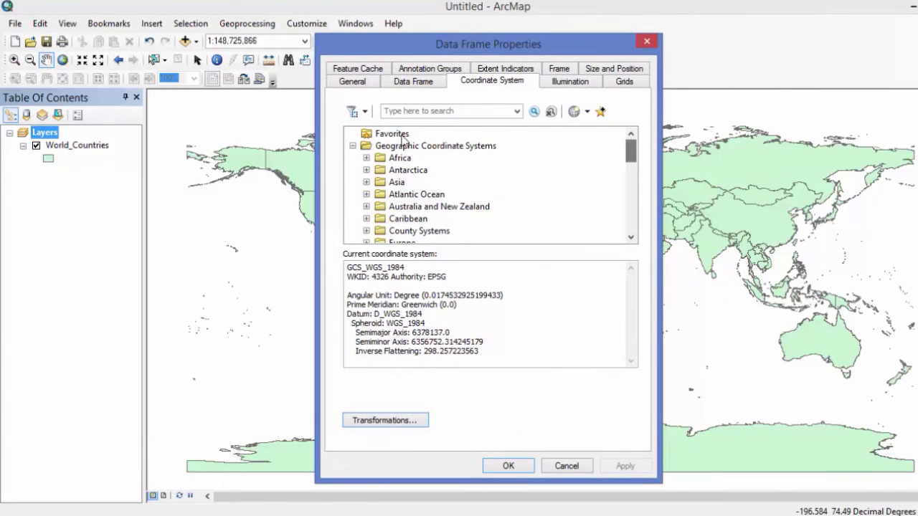
left_click(352, 145)
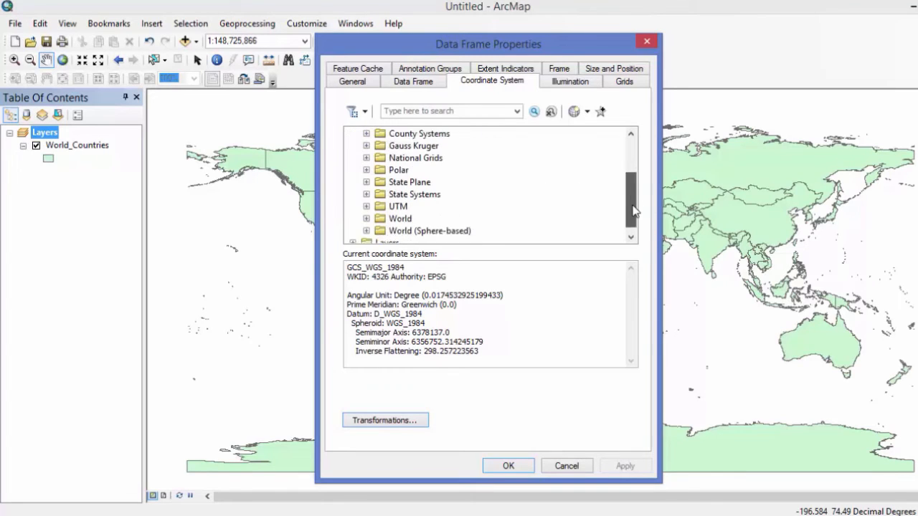
scroll("down", 3)
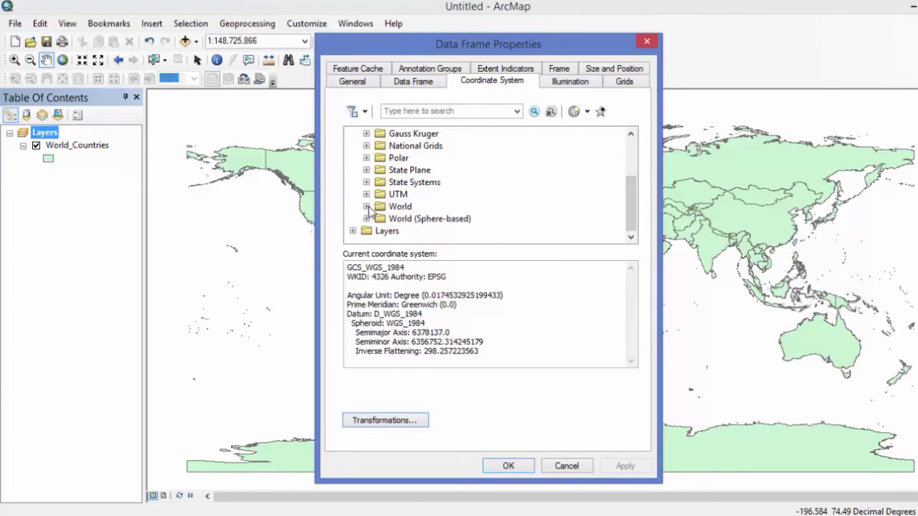
left_click(378, 206)
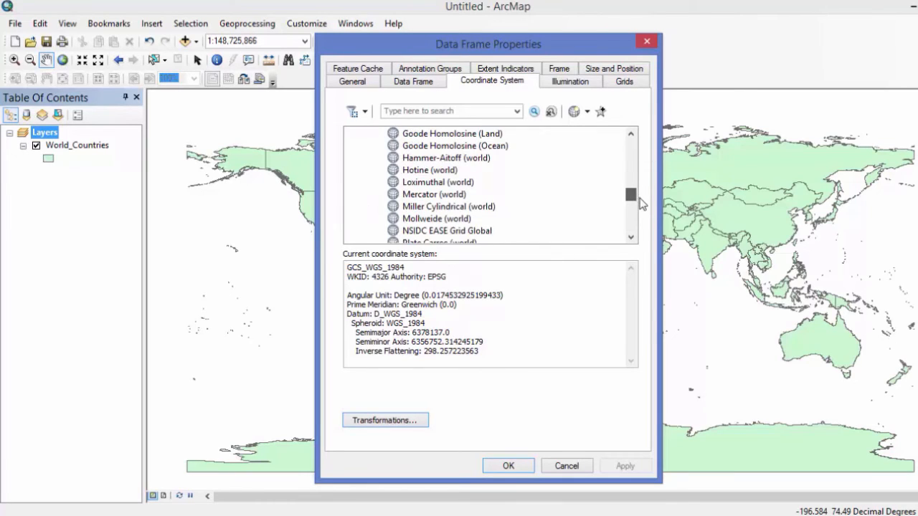
left_click(434, 230)
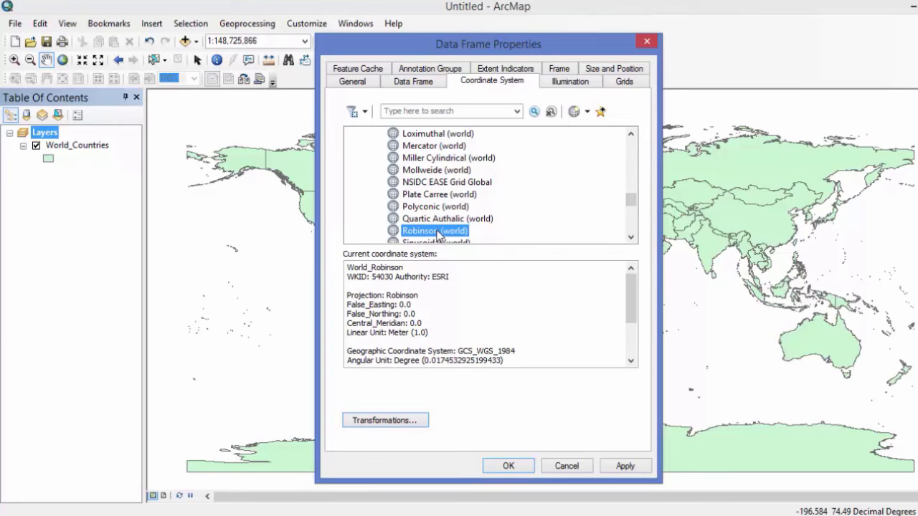
mouse_move(515, 329)
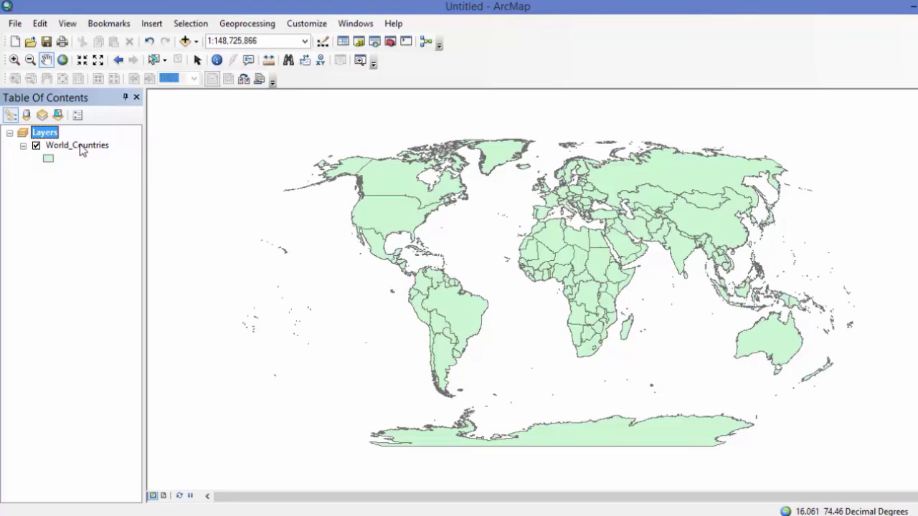
right_click(76, 144)
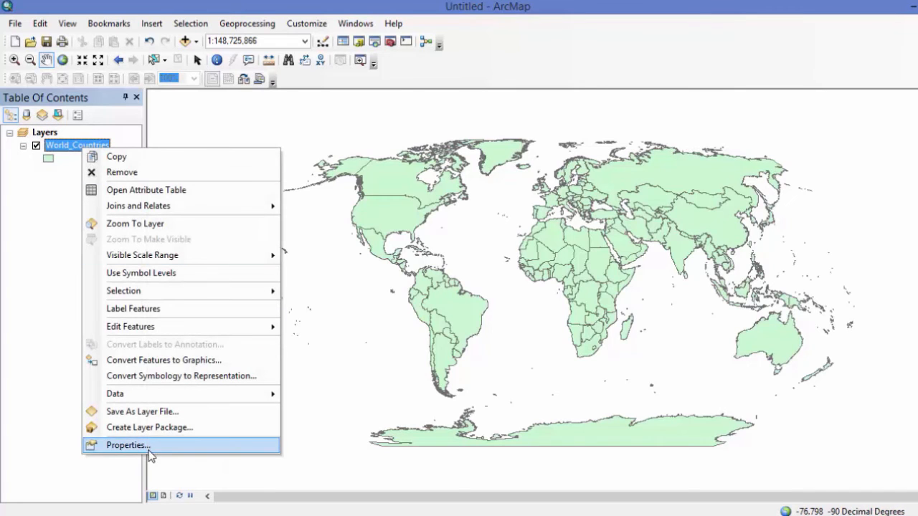
left_click(128, 445)
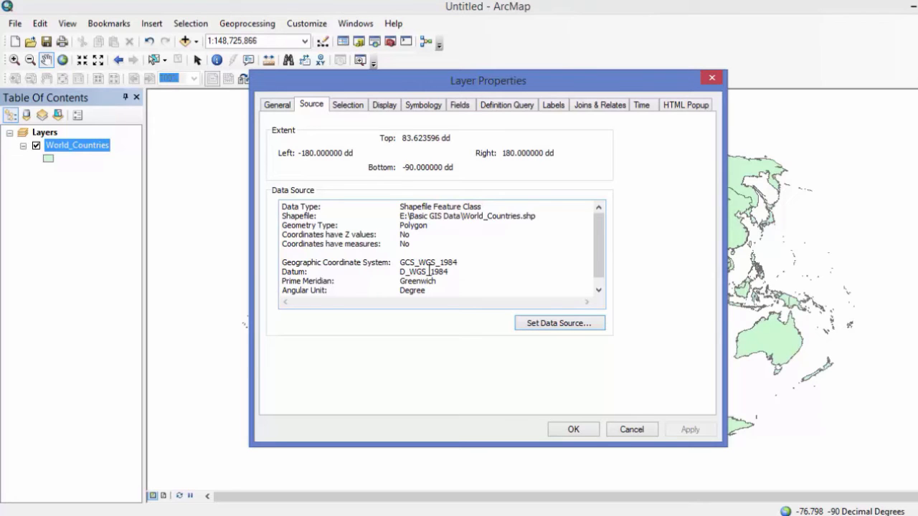
left_click(572, 429)
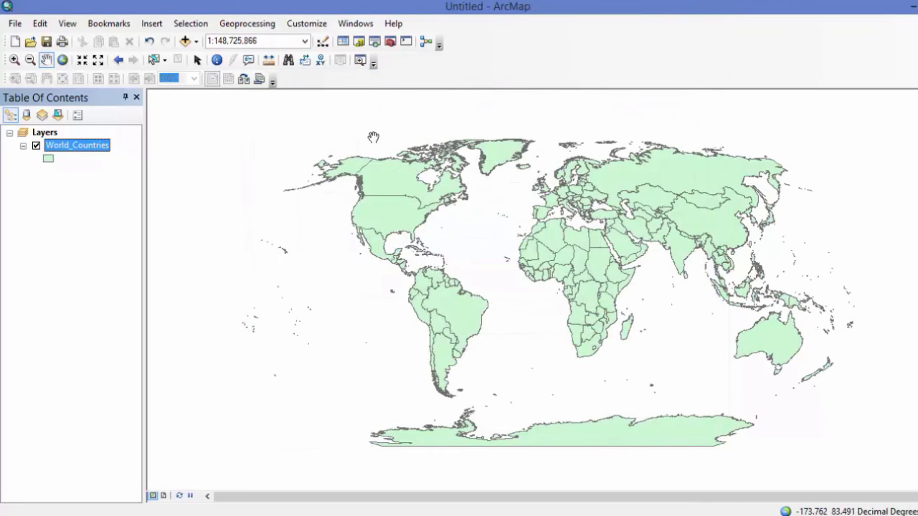
Step: Reopen the Layers data frame's coordinate system settings, confirming World_Robinson is current
left_click(44, 132)
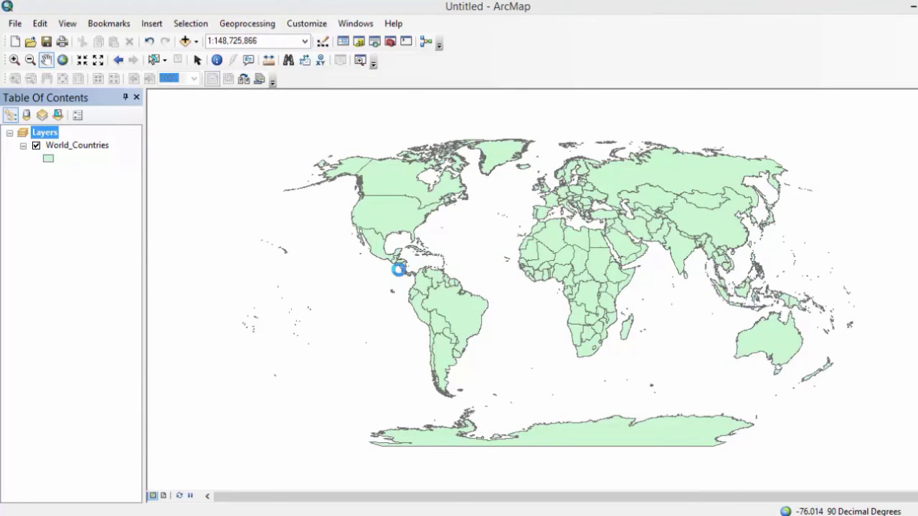
left_click(434, 230)
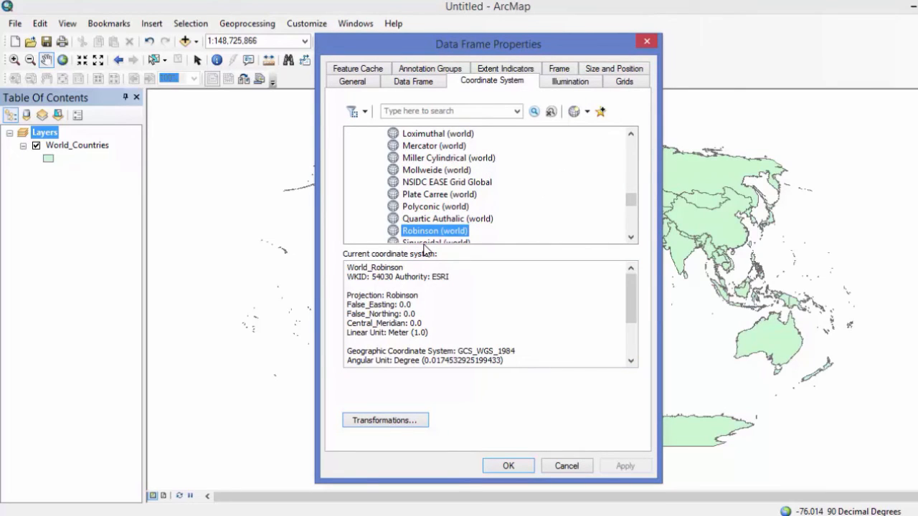
Step: Select Mercator (world), apply it, and close Data Frame Properties with OK
left_click(433, 145)
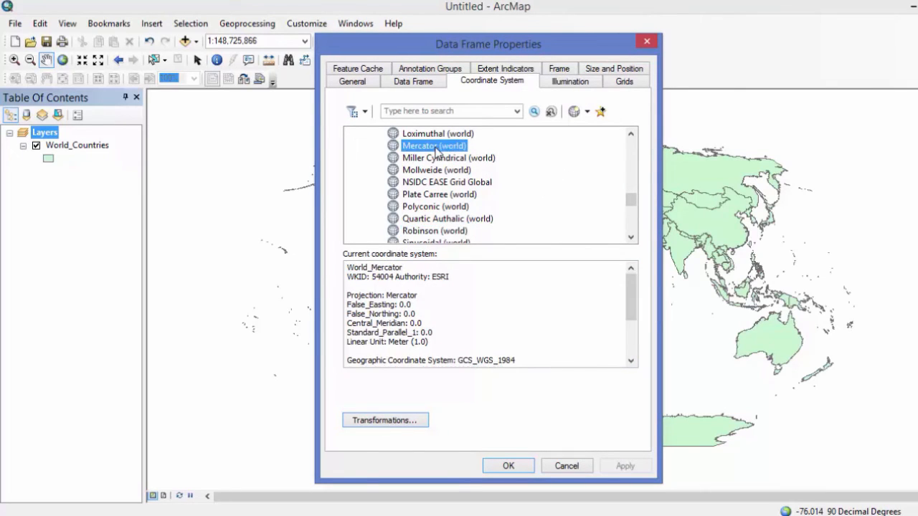
left_click(624, 466)
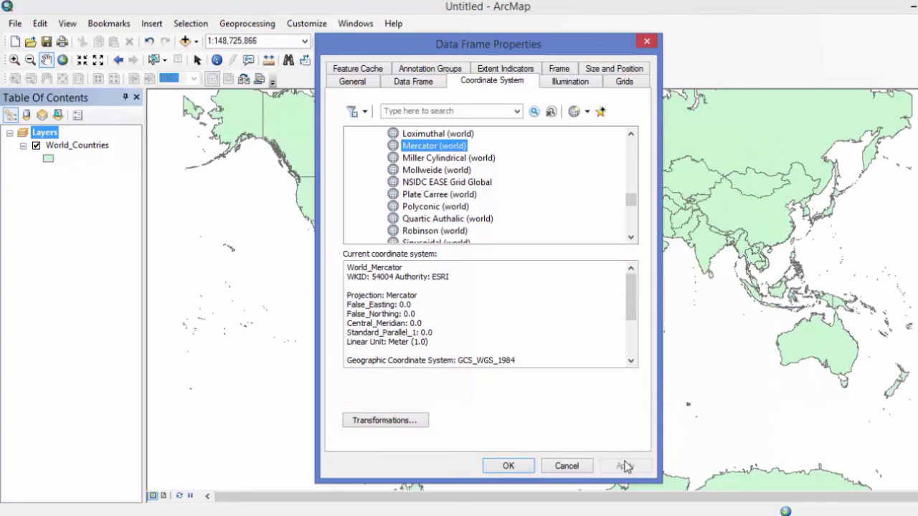
scroll("up", 3)
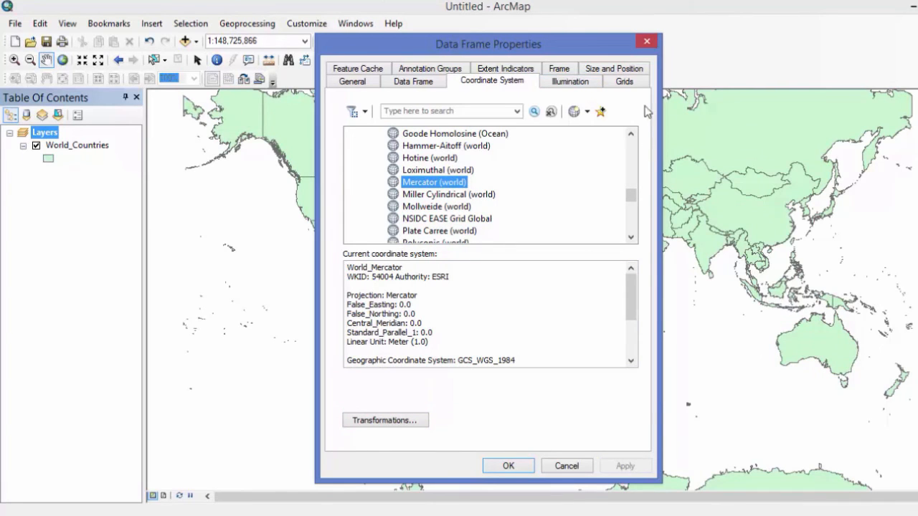
left_click(507, 466)
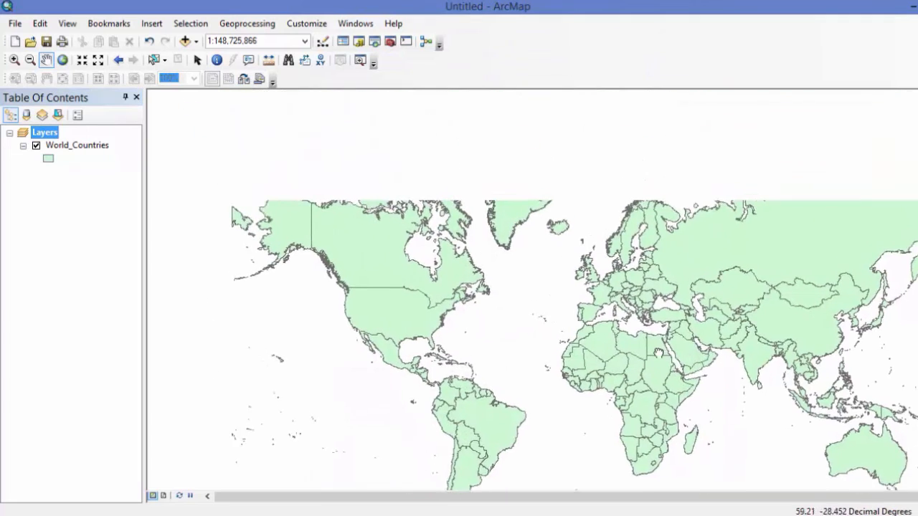